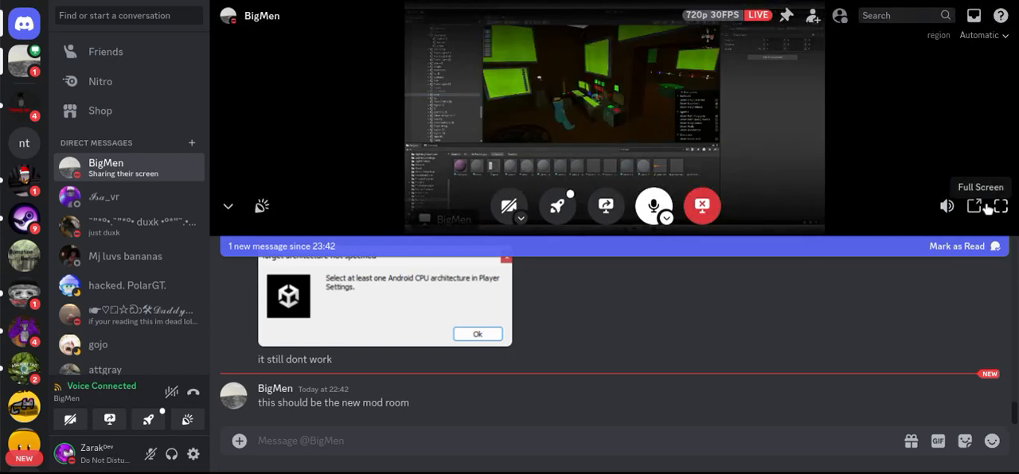
Step: Expand BigMen's live Unity screen share to full screen
{"action": "left_click", "coordinate": [973, 206]}
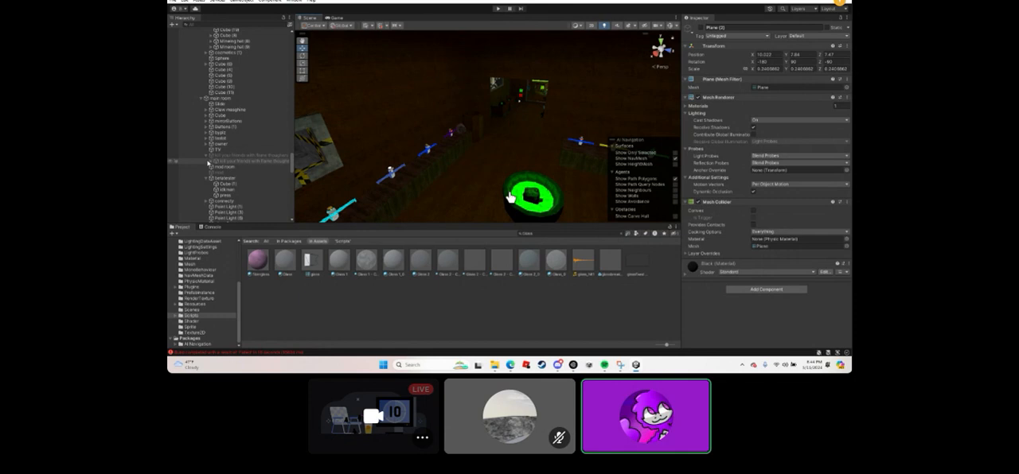
{"action": "left_click", "coordinate": [206, 172]}
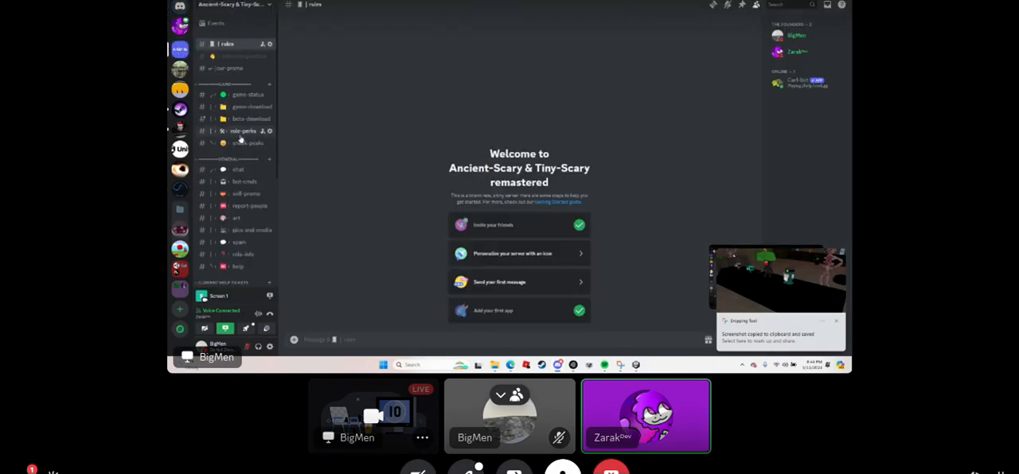
Step: Go through #chat to #sneak-peaks and draft the message 'monkey'
{"action": "left_click", "coordinate": [237, 170]}
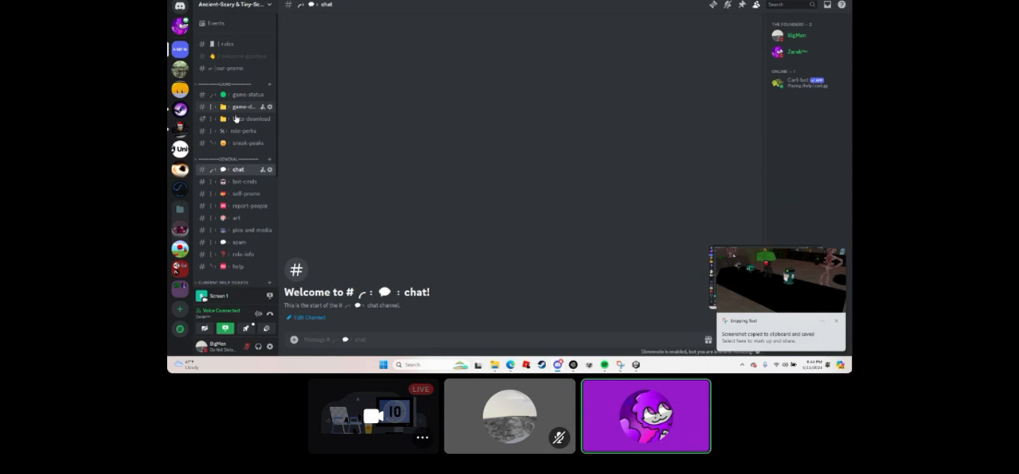
{"action": "left_click", "coordinate": [248, 142]}
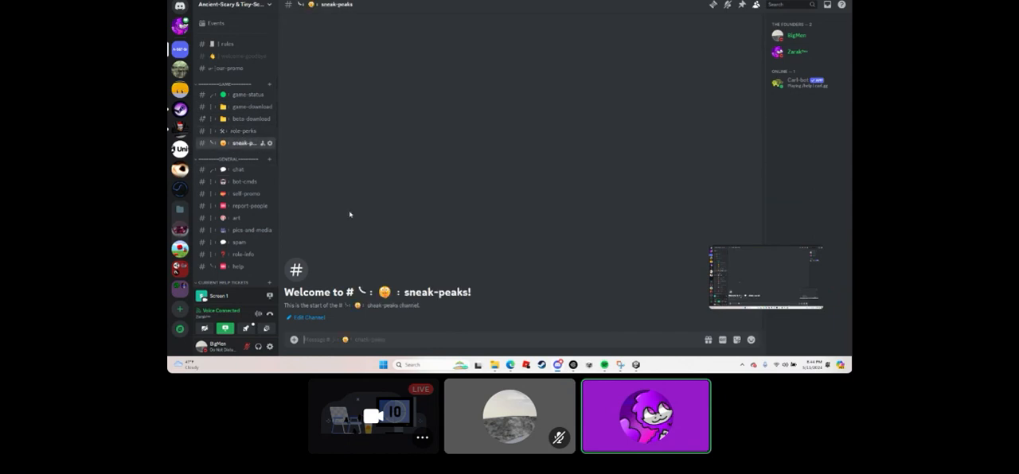
{"action": "type", "text": "monkey"}
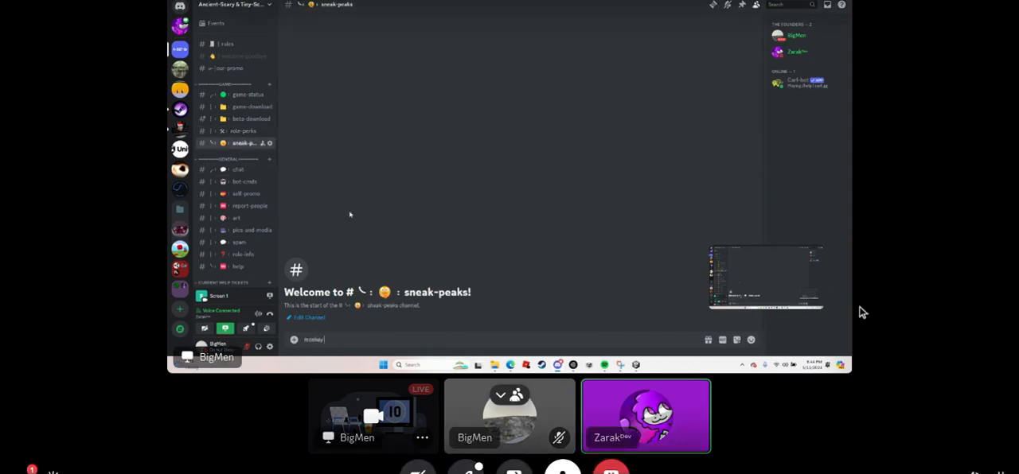